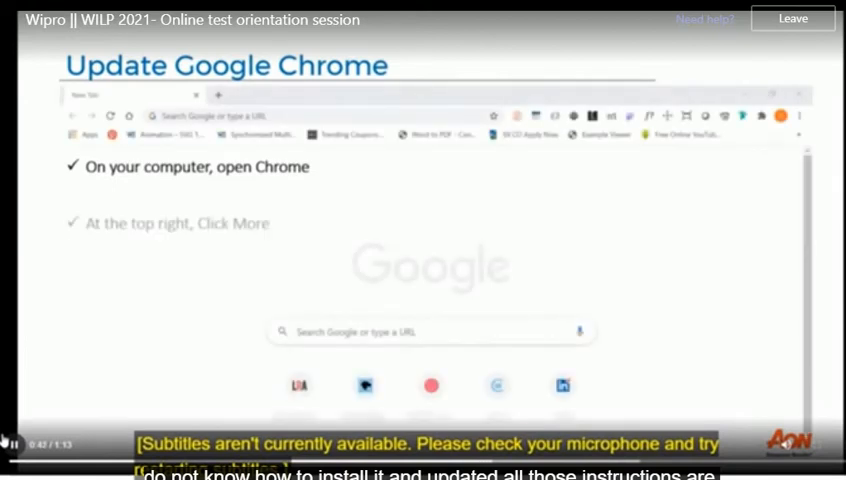
# - Advance the tutorial to the 'Steps to allow Webcam and Microphone' slide
pyautogui.click(796, 116)
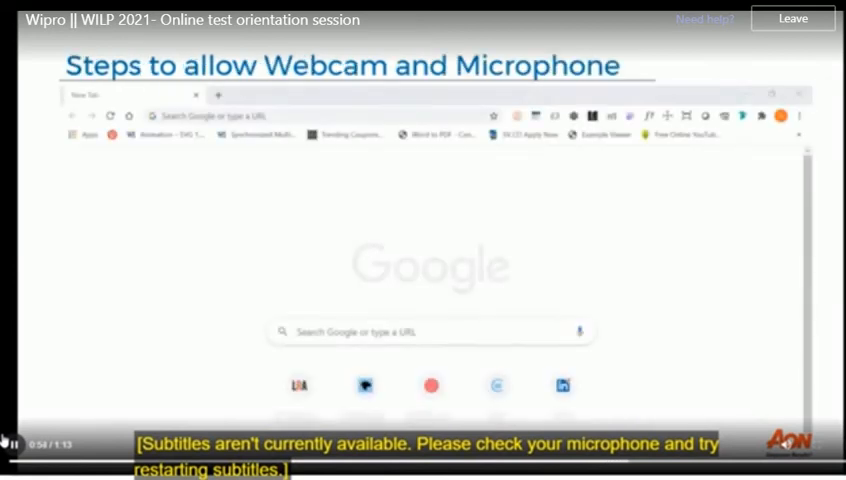
# - Navigate via the three-dot menu through Settings and Privacy and security to Site settings with Camera and Microphone entries
pyautogui.click(800, 116)
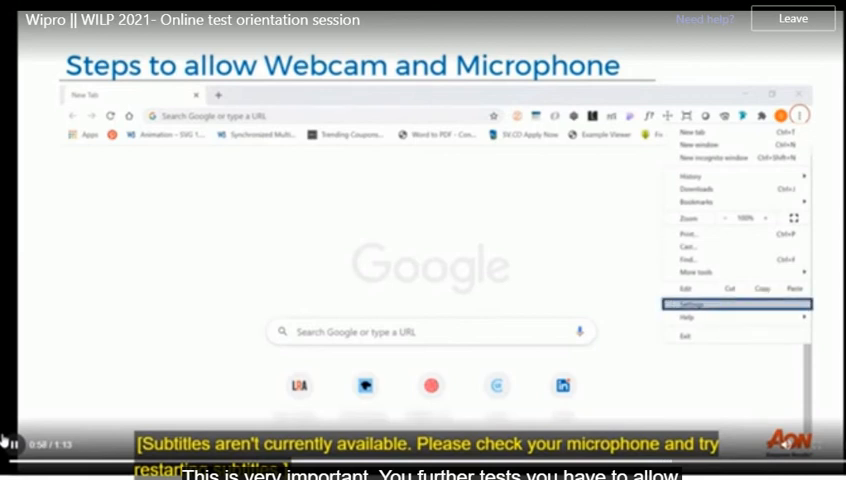
pyautogui.click(692, 304)
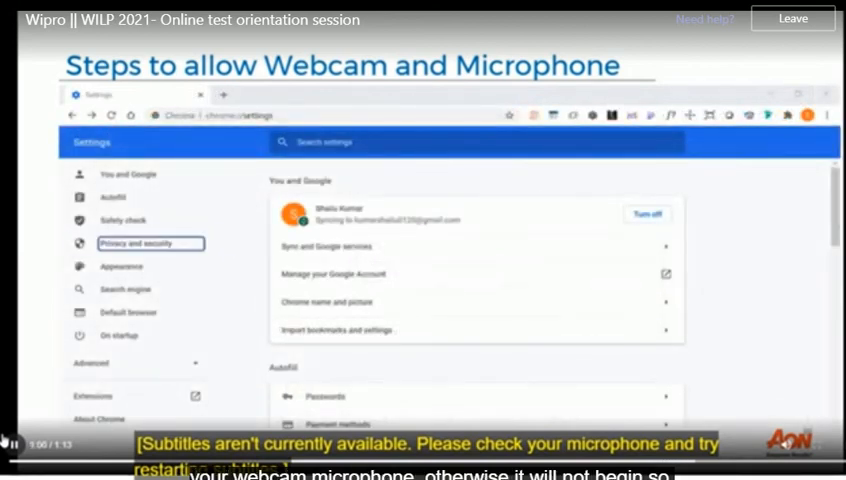
pyautogui.click(134, 244)
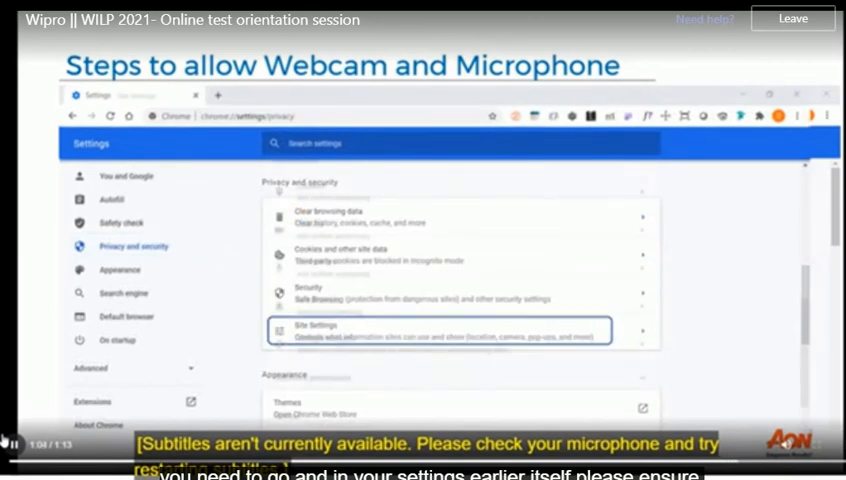
pyautogui.click(316, 324)
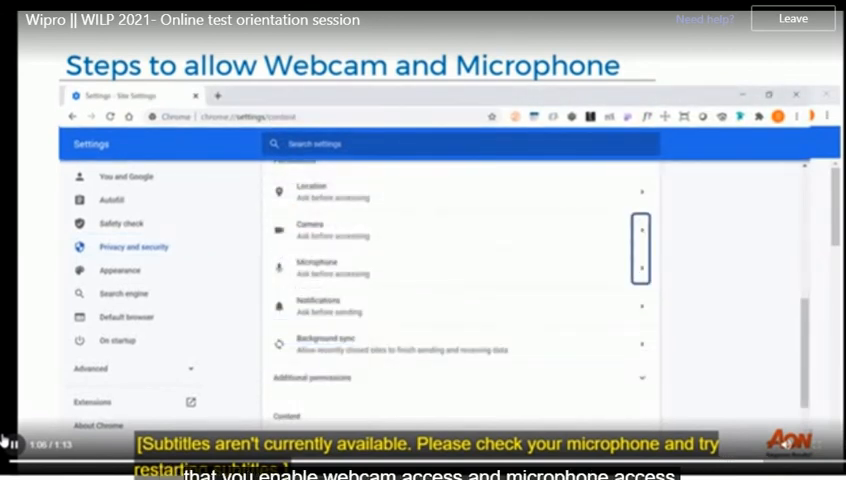